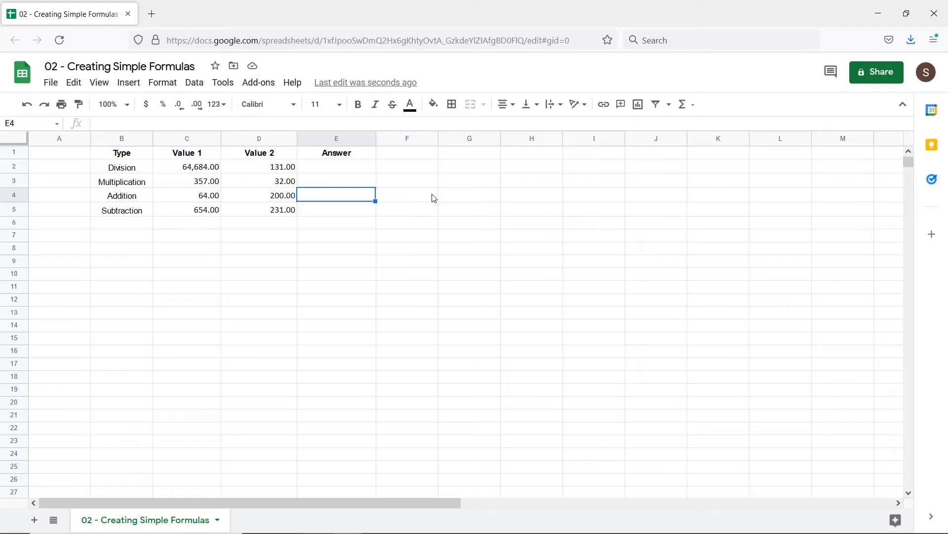
Start the Addition answer in E4 as =C4+D4, referencing both value cells.
{"action": "type", "text": "="}
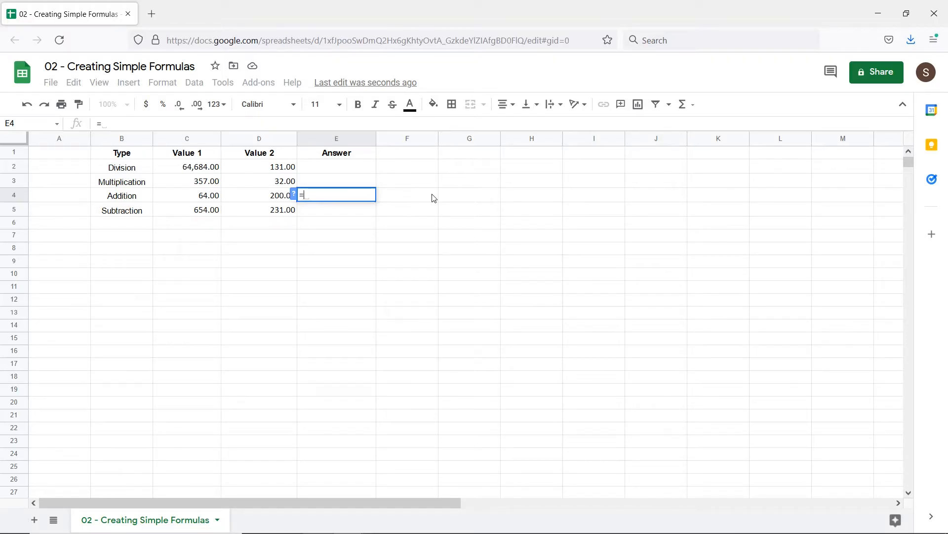
{"action": "type", "text": "64+200"}
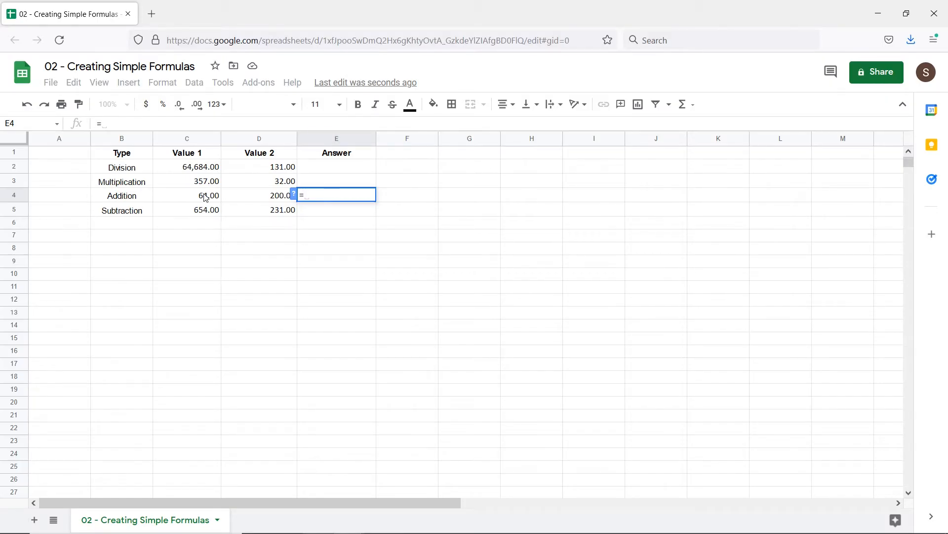
{"action": "left_click", "coordinate": [187, 195]}
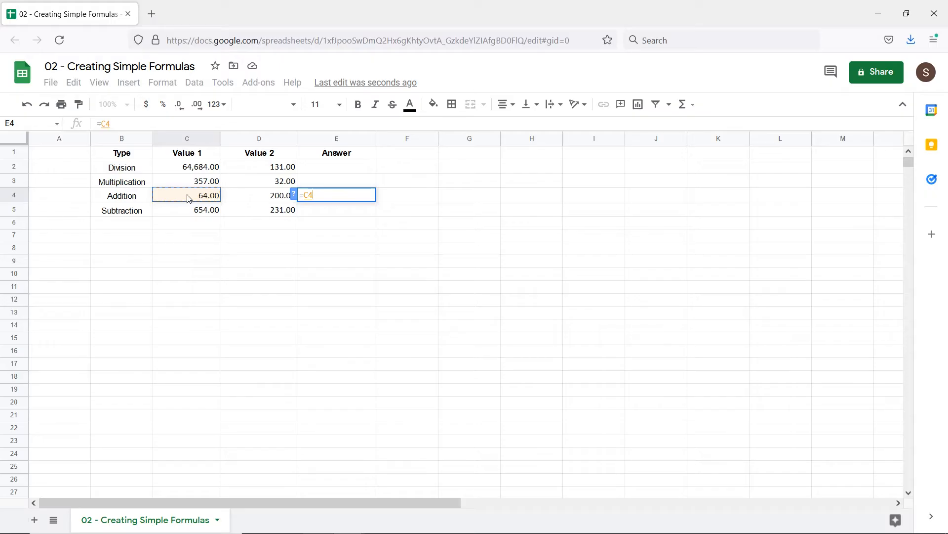
{"action": "type", "text": "+"}
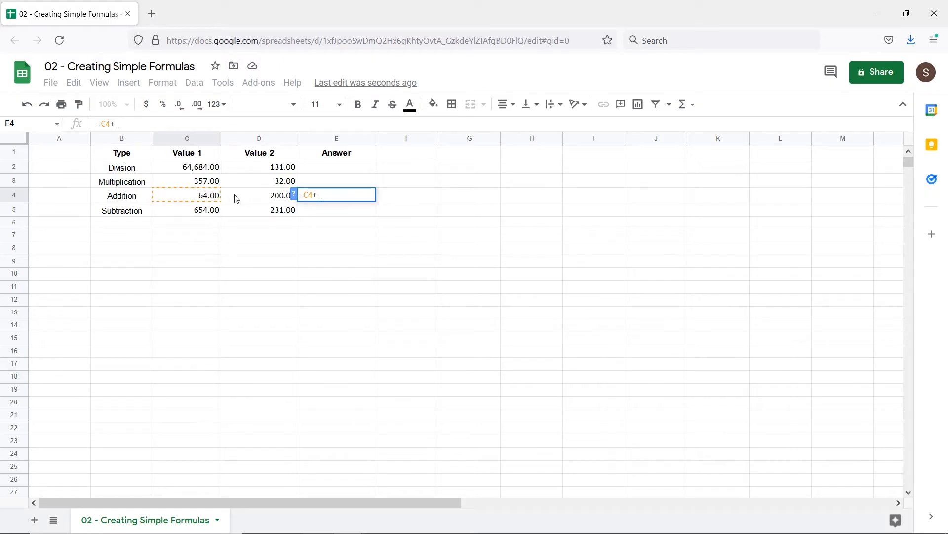
{"action": "left_click", "coordinate": [259, 195]}
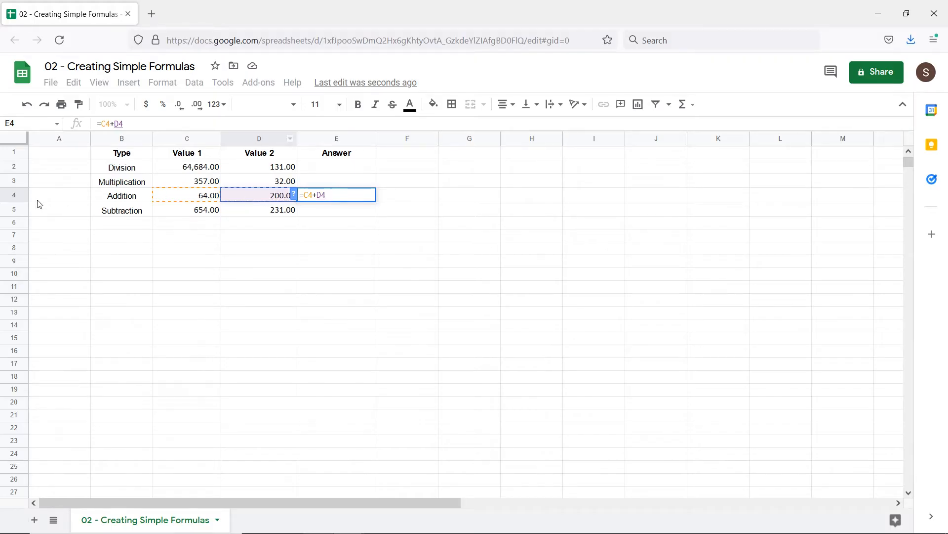
{"action": "mouse_move", "coordinate": [17, 199]}
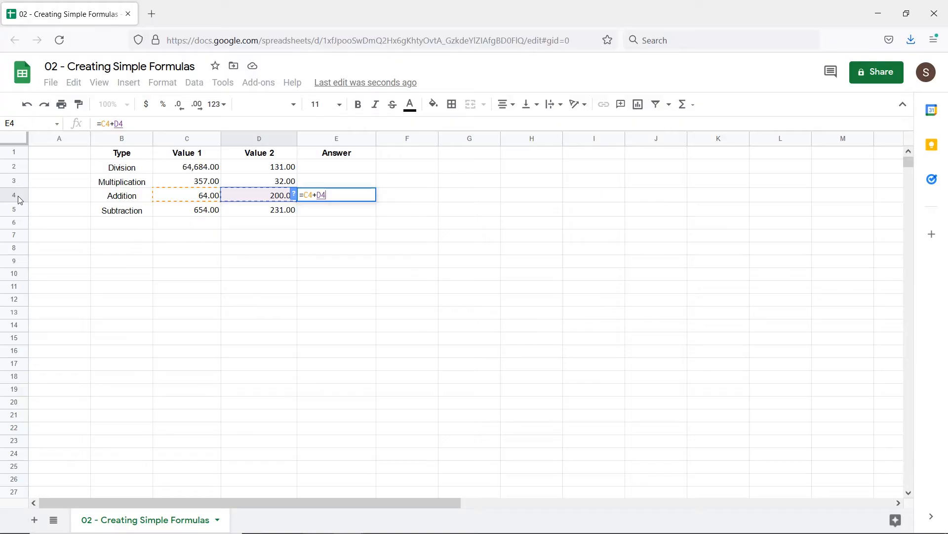
Commit =C4+D4, then change Value 2 in D4 to 215 so the answer reads 279.00.
{"action": "key", "text": "Enter"}
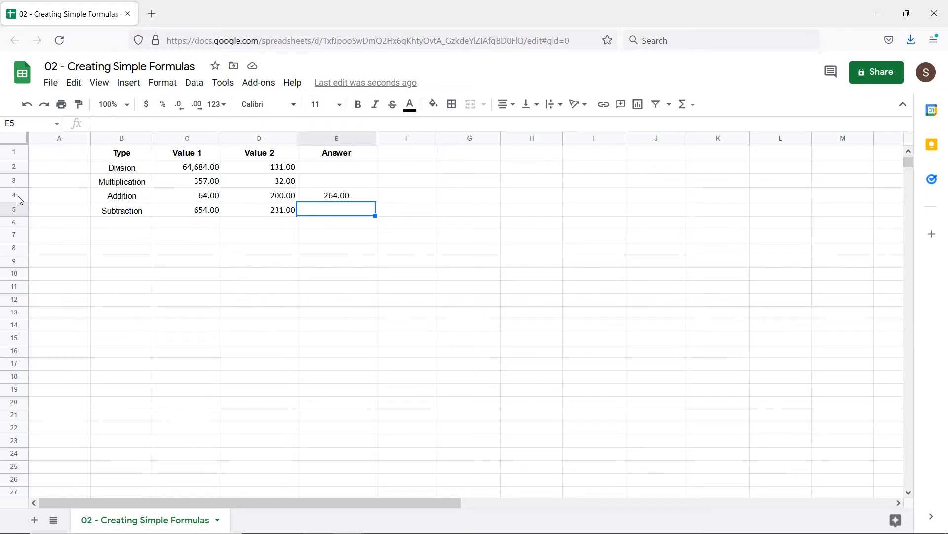
{"action": "mouse_move", "coordinate": [263, 200]}
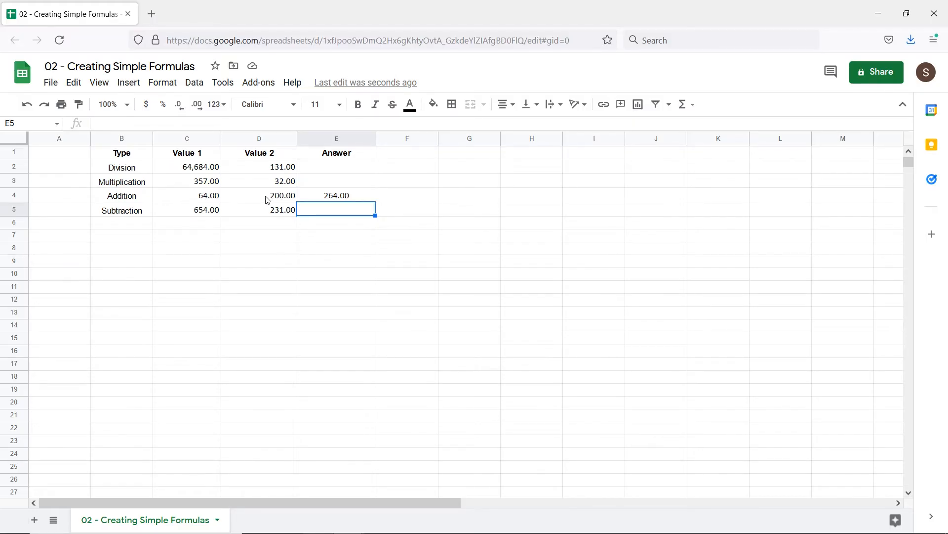
{"action": "left_click", "coordinate": [259, 194]}
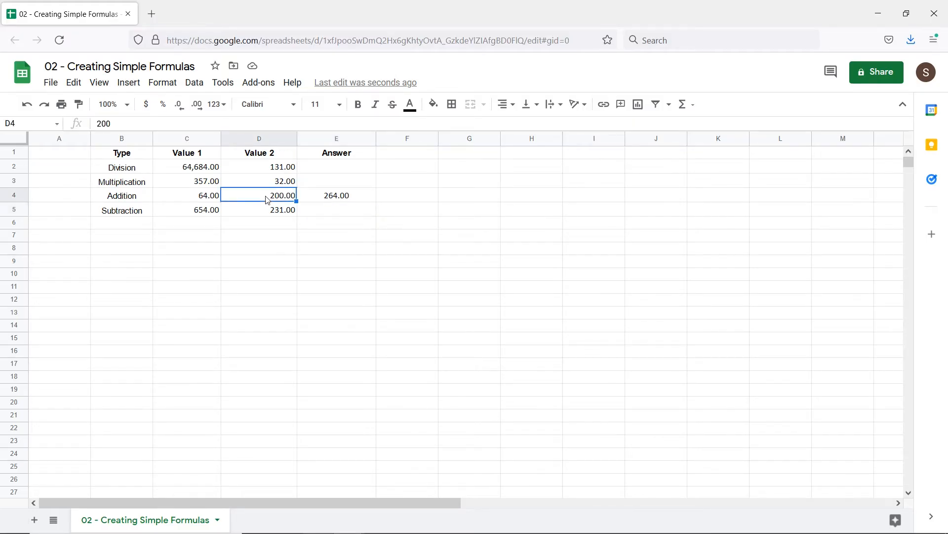
{"action": "type", "text": "215"}
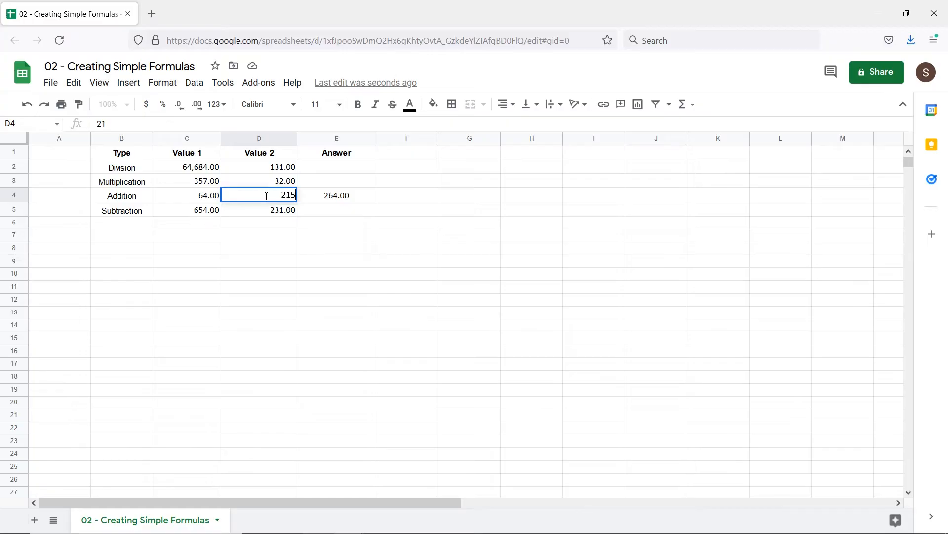
{"action": "key", "text": "enter"}
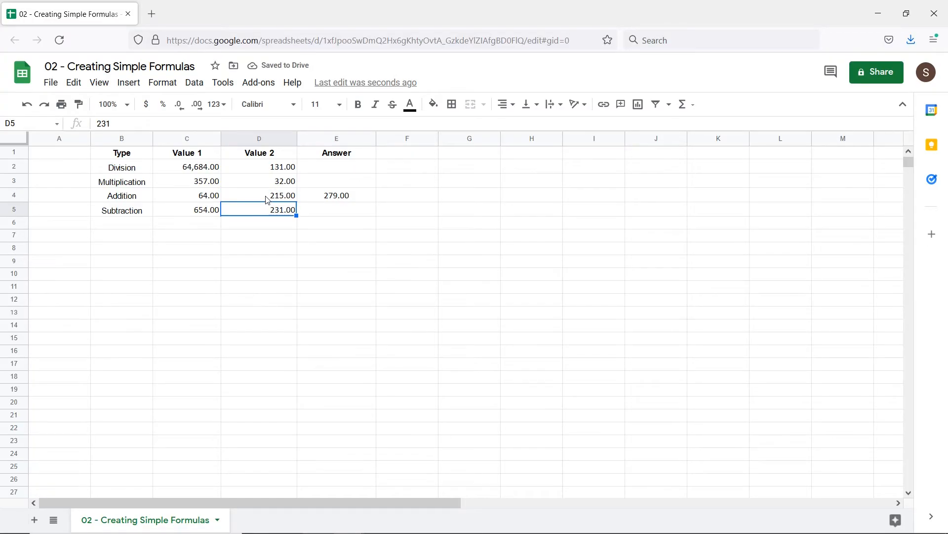
{"action": "mouse_move", "coordinate": [305, 211]}
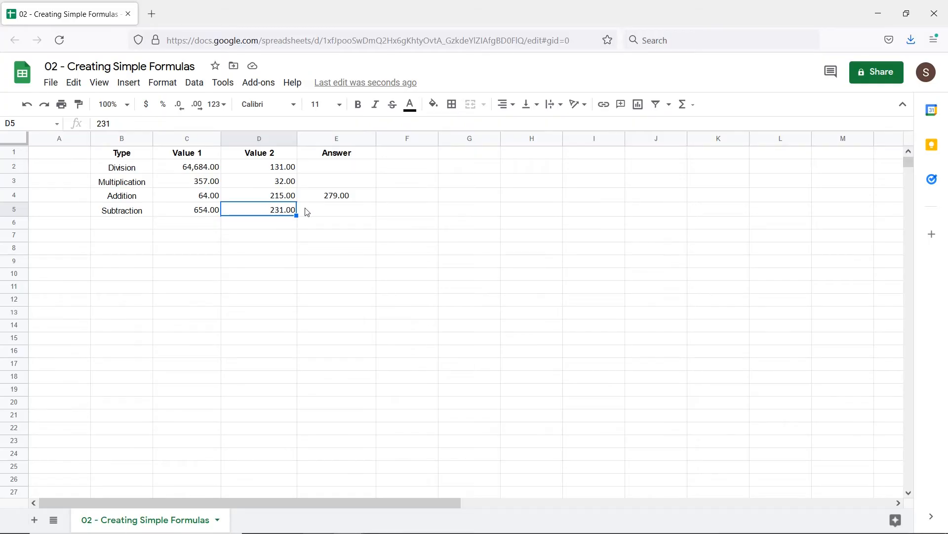
Enter the Subtraction answer in E5 as =C5-D5, giving 423.00.
{"action": "left_click", "coordinate": [336, 209]}
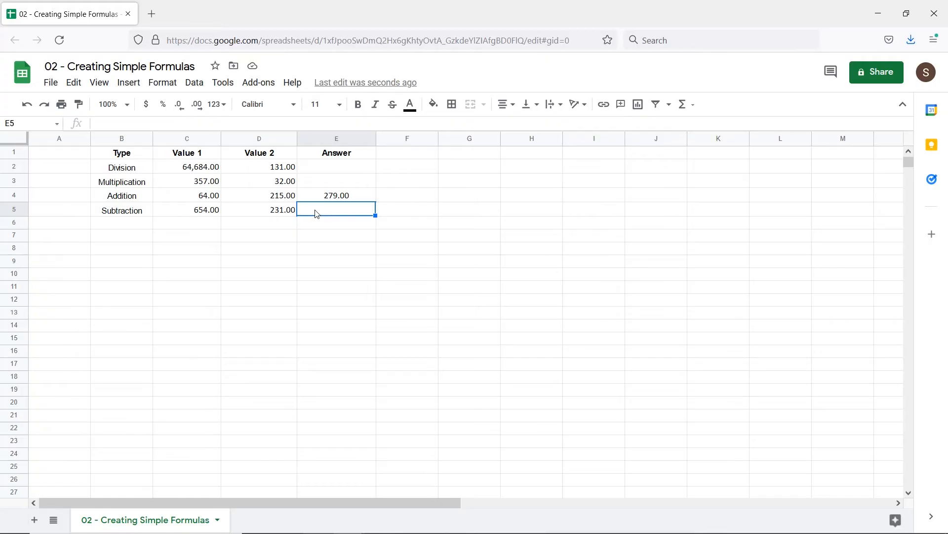
{"action": "type", "text": "=C5+D5"}
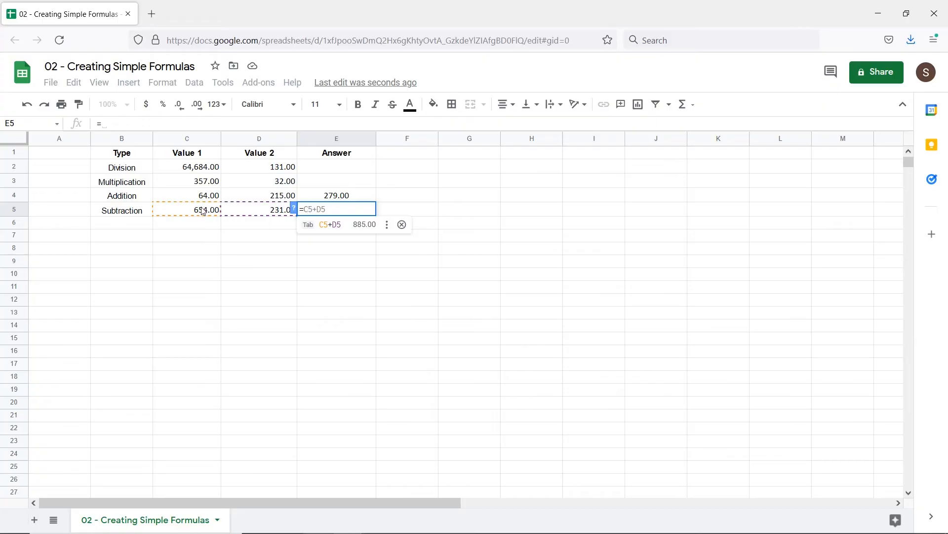
{"action": "type", "text": "-"}
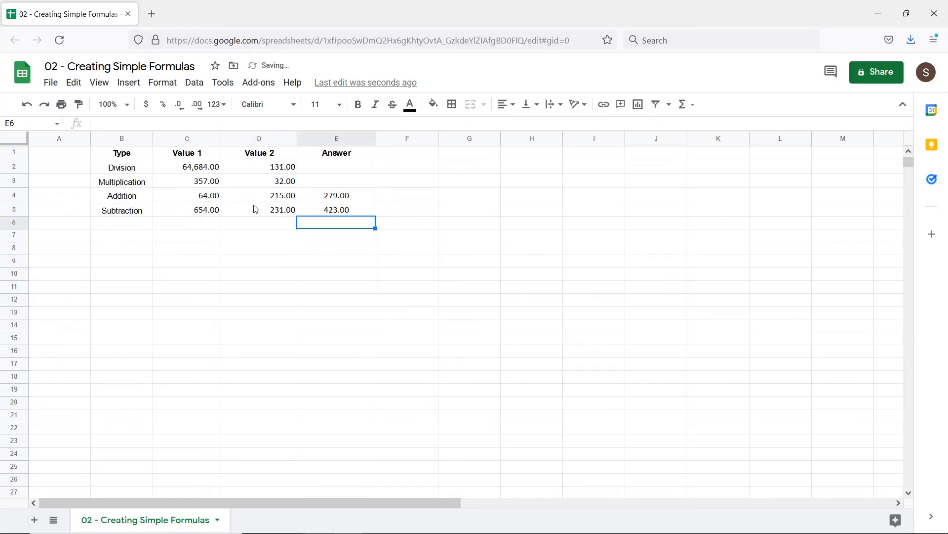
Enter =C2/D2 for Division (493.77) and =C3*D3 for Multiplication (11,424.00).
{"action": "type", "text": "="}
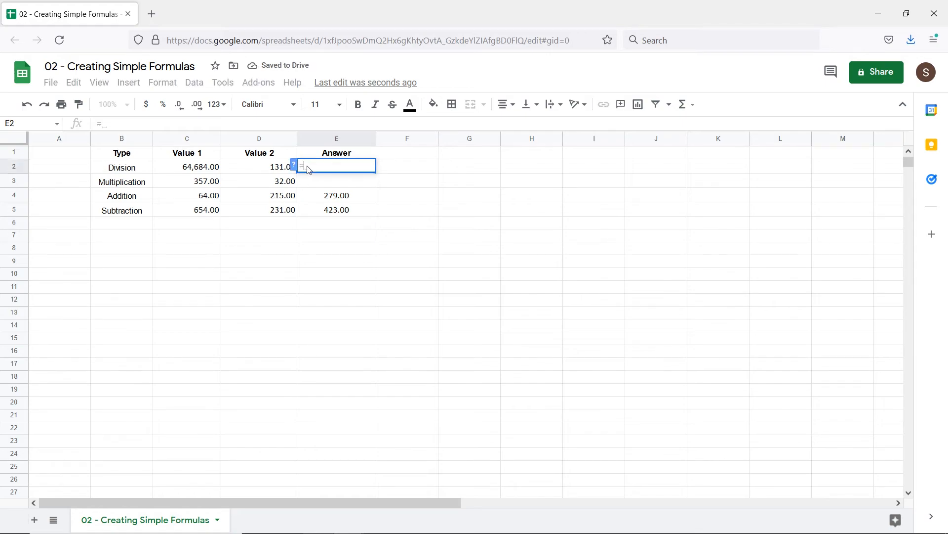
{"action": "type", "text": "C2/D2"}
{"action": "left_click", "coordinate": [336, 180]}
{"action": "type", "text": "=C3*"}
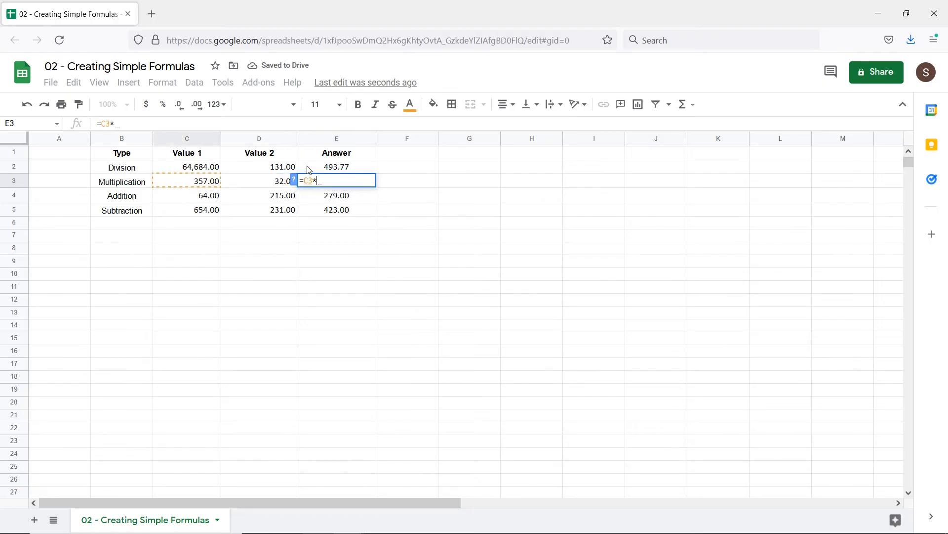
{"action": "left_click", "coordinate": [259, 179]}
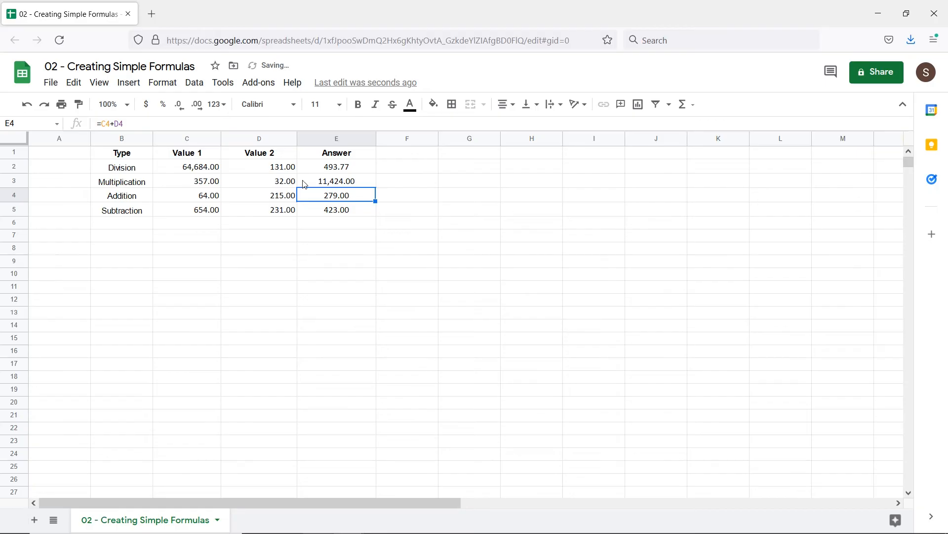
Edit the Addition formula in E4 to =2*(C4+D4), giving 558.00.
{"action": "double_click", "coordinate": [336, 195]}
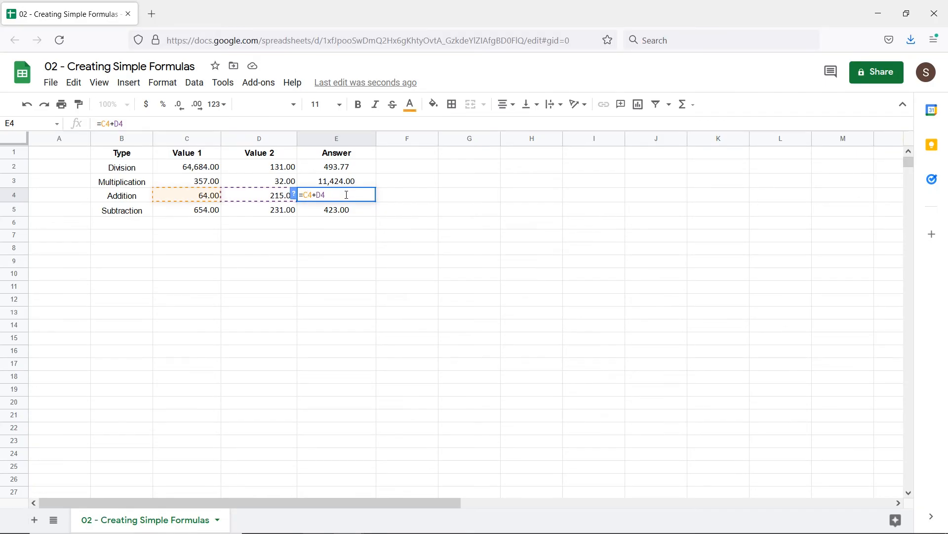
{"action": "type", "text": "2*"}
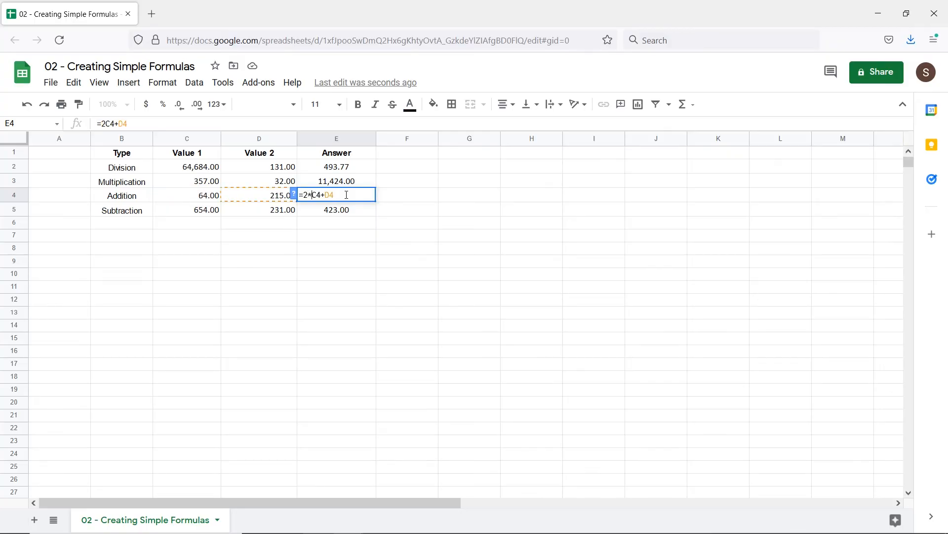
{"action": "type", "text": "(C4+D4)"}
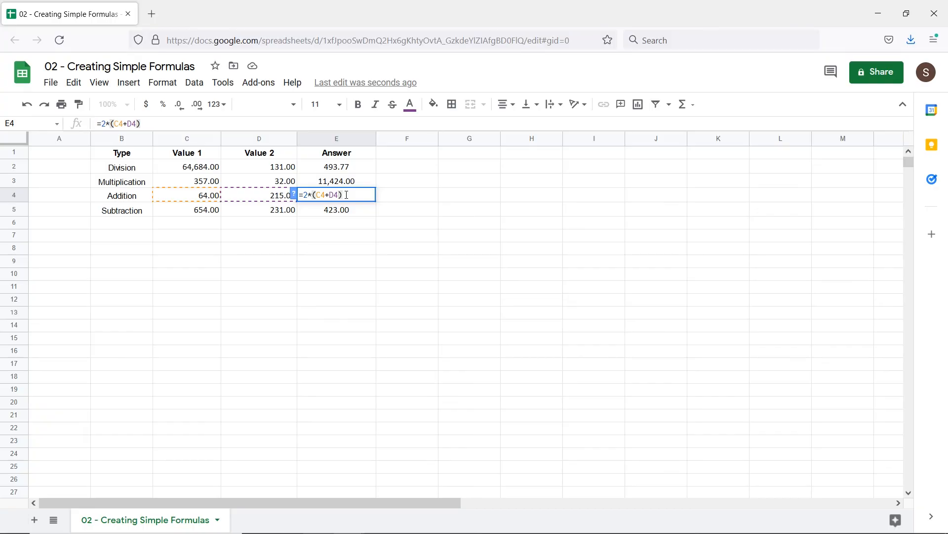
{"action": "key", "text": "enter"}
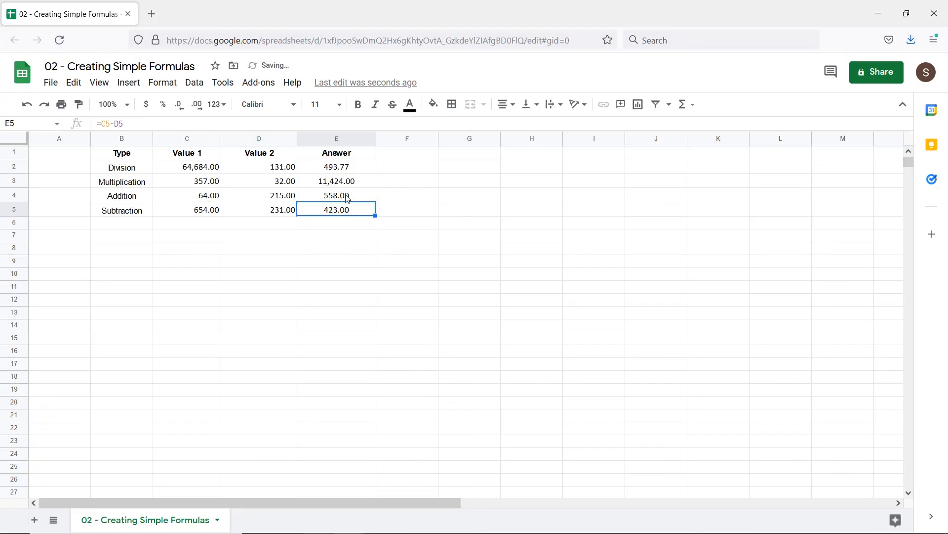